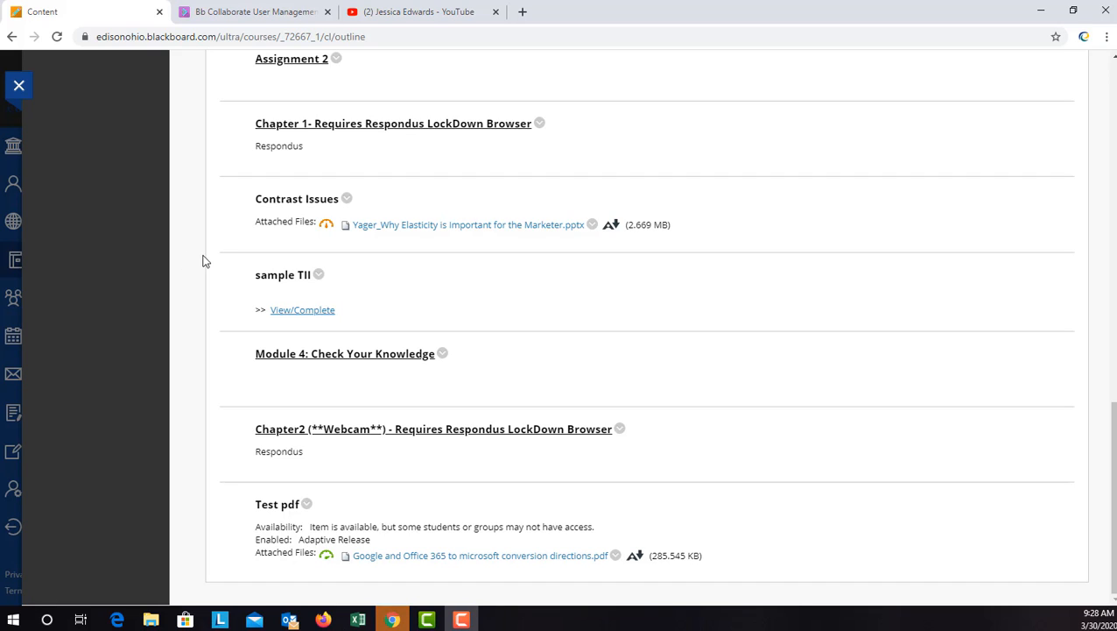
{"action": "mouse_move", "coordinate": [196, 388]}
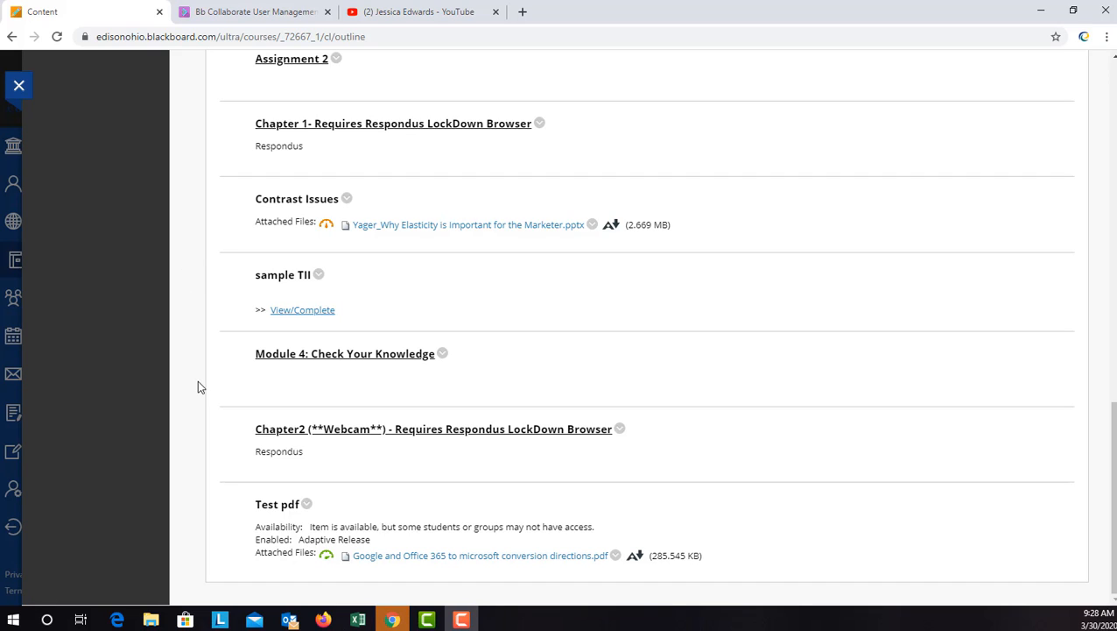
{"action": "mouse_move", "coordinate": [200, 393]}
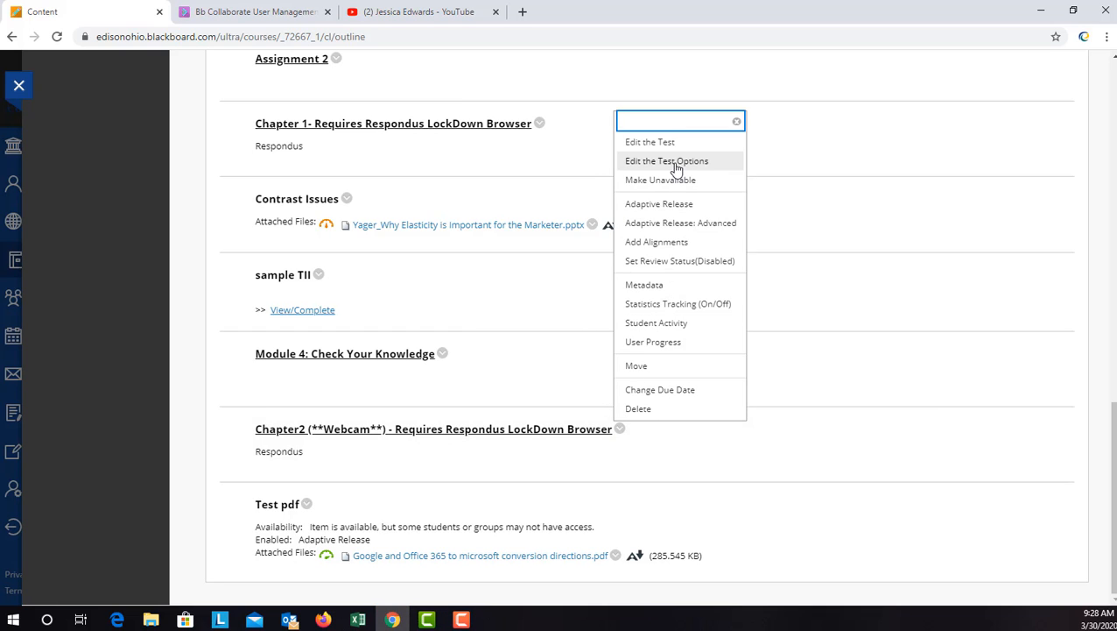
- Reach the Test Availability Exceptions section of the Chapter2 (**Webcam**) Test Options
{"action": "left_click", "coordinate": [665, 161]}
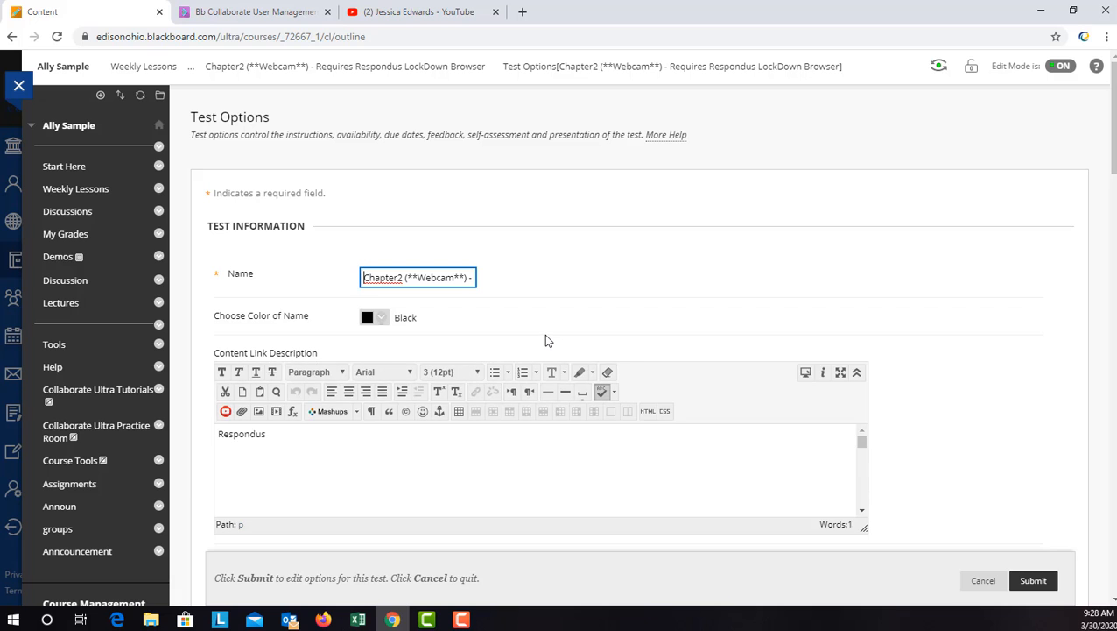
{"action": "scroll", "scroll_direction": "down", "scroll_amount": 3}
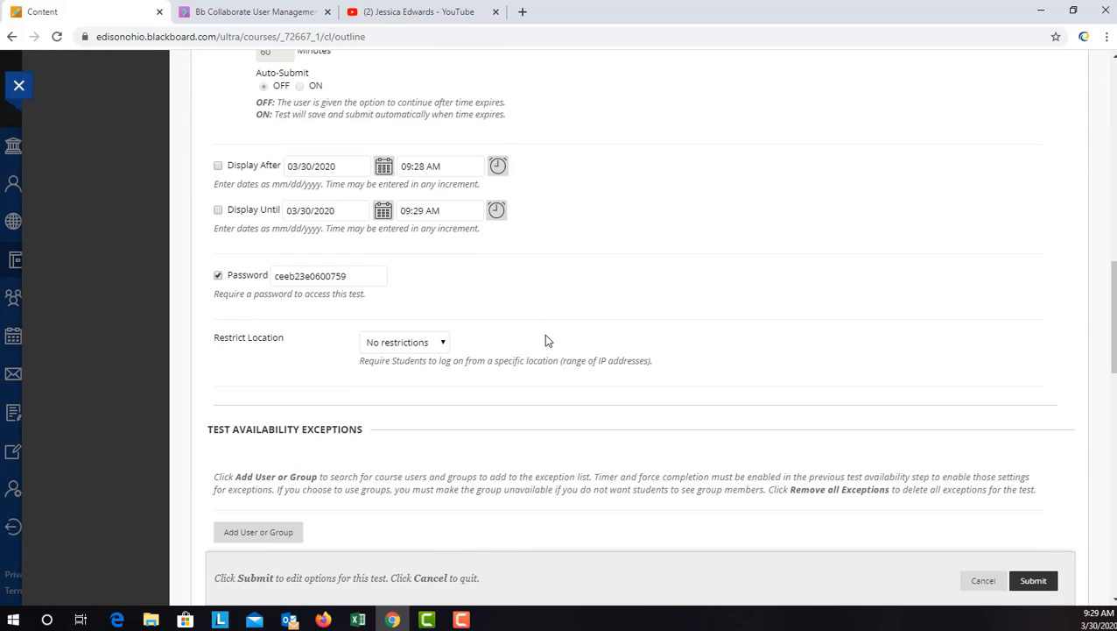
{"action": "scroll", "scroll_direction": "down", "scroll_amount": 3}
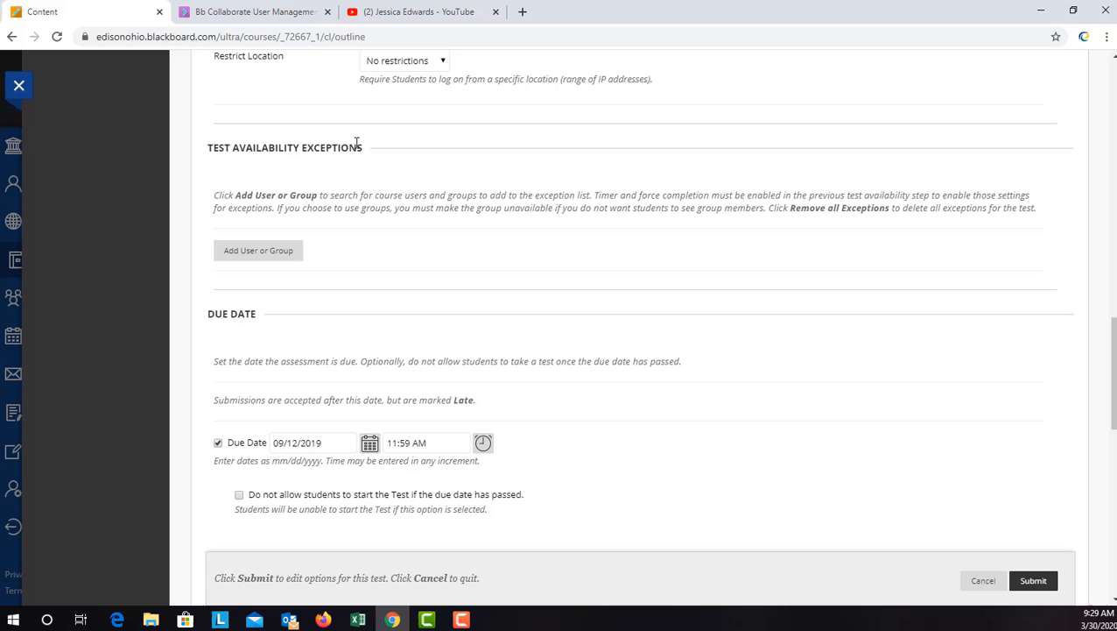
{"action": "mouse_move", "coordinate": [259, 251]}
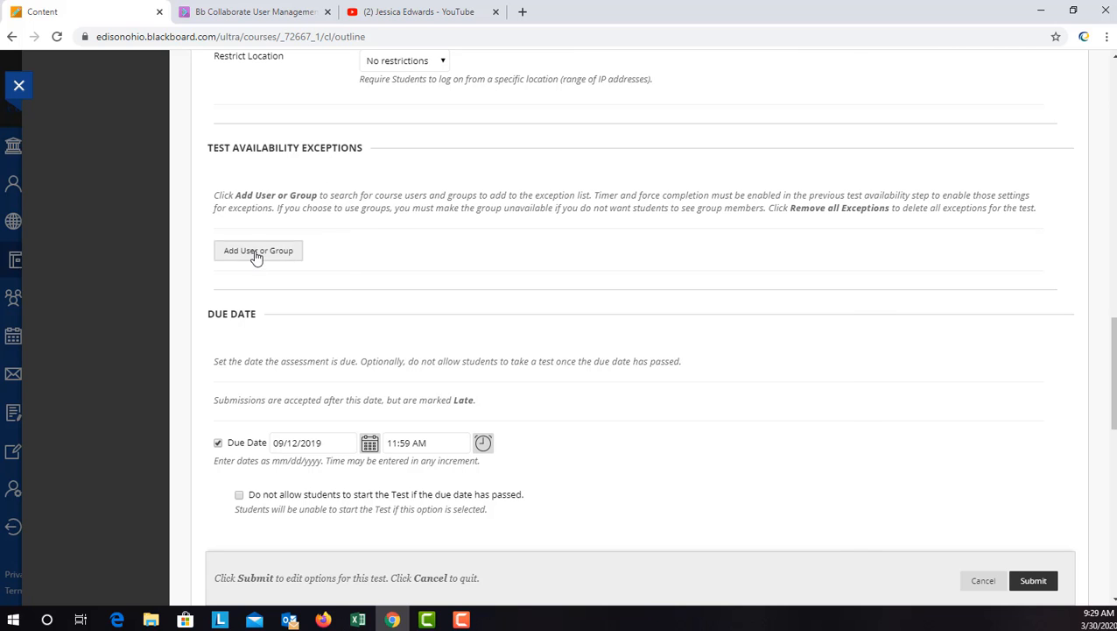
- Add Big Bird from the course users as an availability exception with a single attempt
{"action": "left_click", "coordinate": [257, 250]}
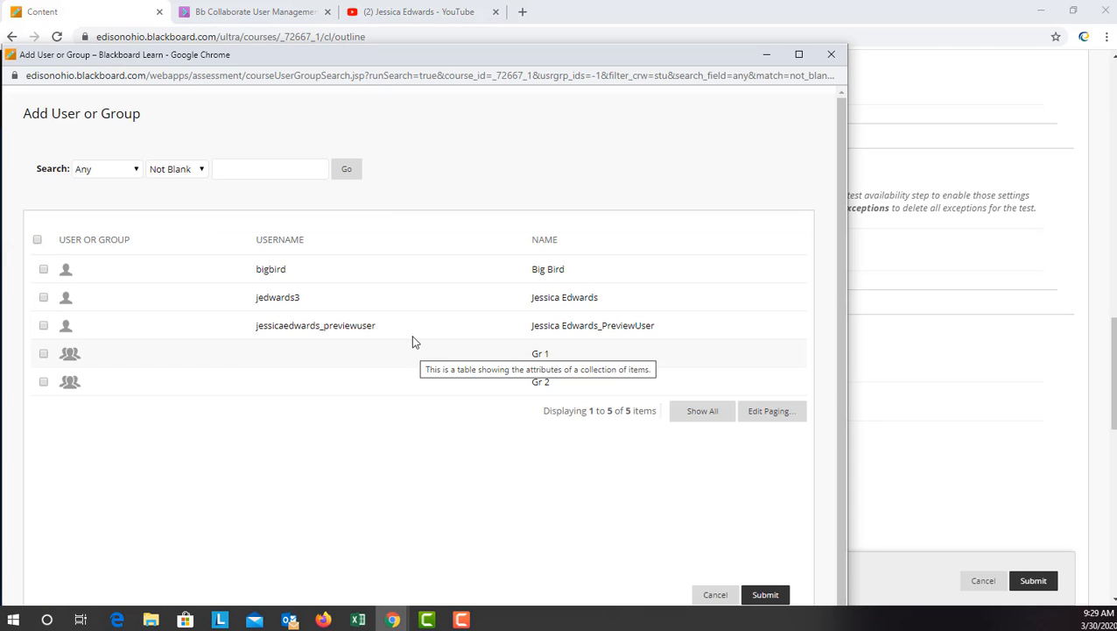
{"action": "mouse_move", "coordinate": [257, 342]}
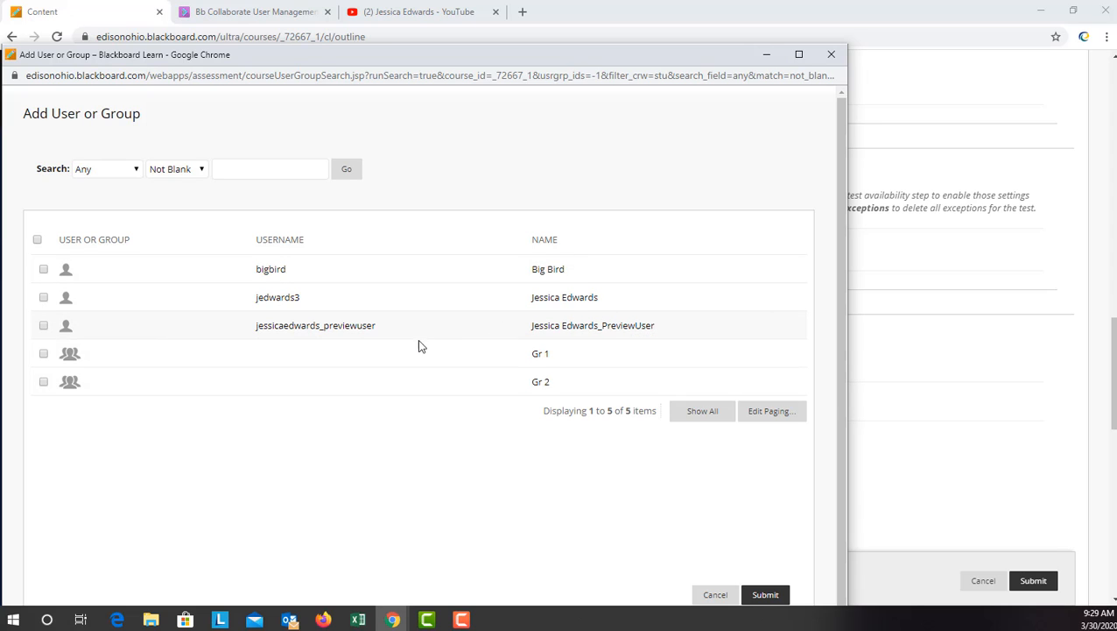
{"action": "mouse_move", "coordinate": [147, 289]}
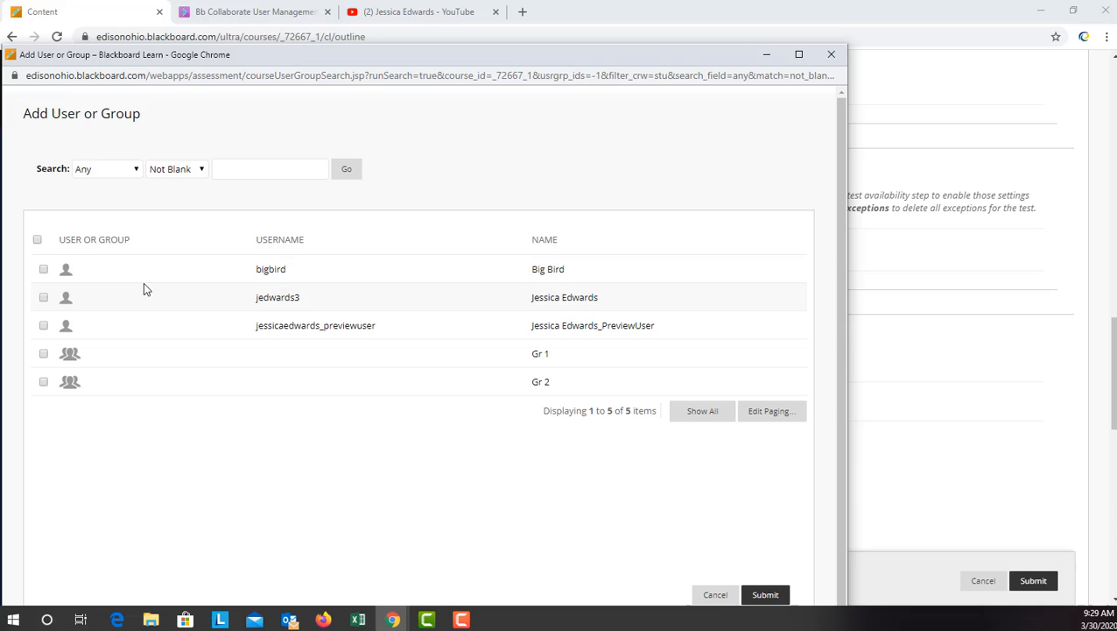
{"action": "left_click", "coordinate": [42, 270]}
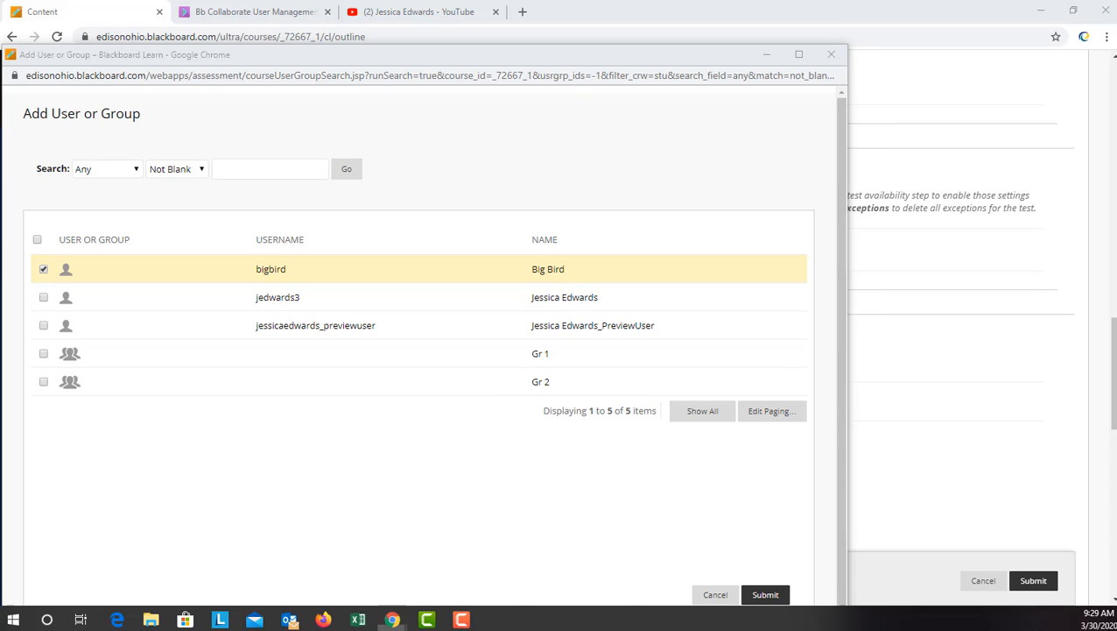
{"action": "left_click", "coordinate": [764, 594]}
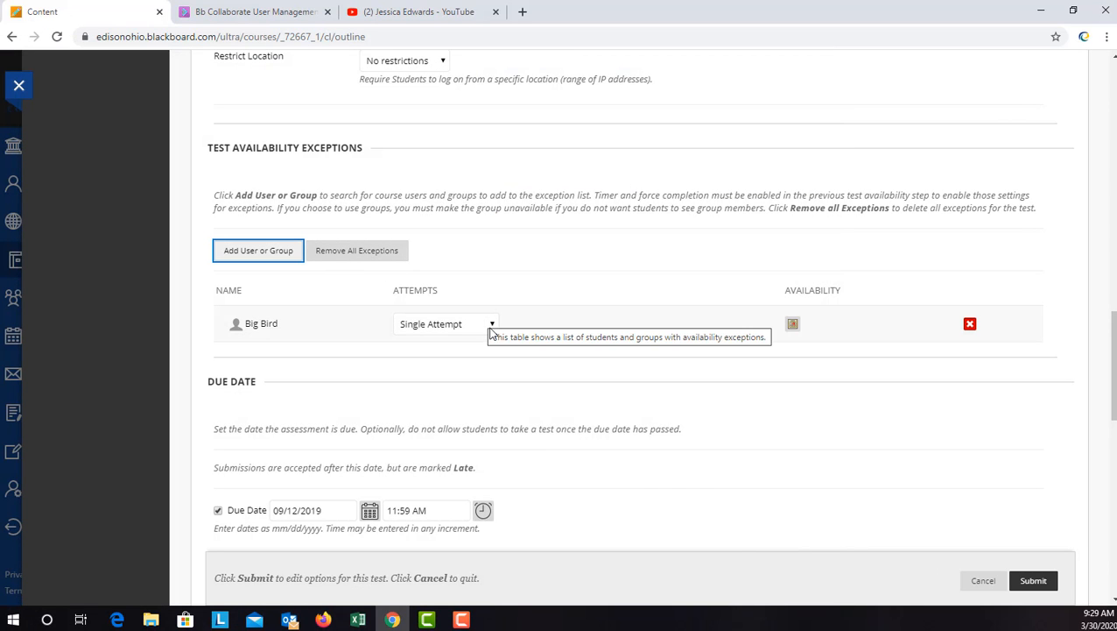
- Enable a 75-minute timer on Big Bird's exception, leaving auto-submit off
{"action": "left_click", "coordinate": [447, 322]}
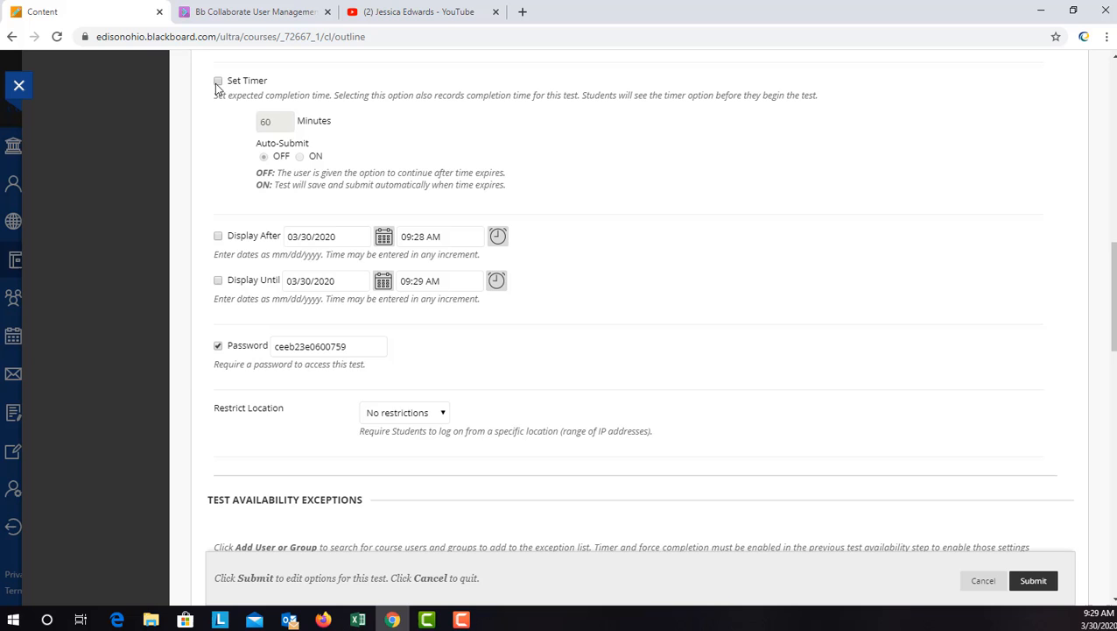
{"action": "scroll", "scroll_direction": "down", "scroll_amount": 3}
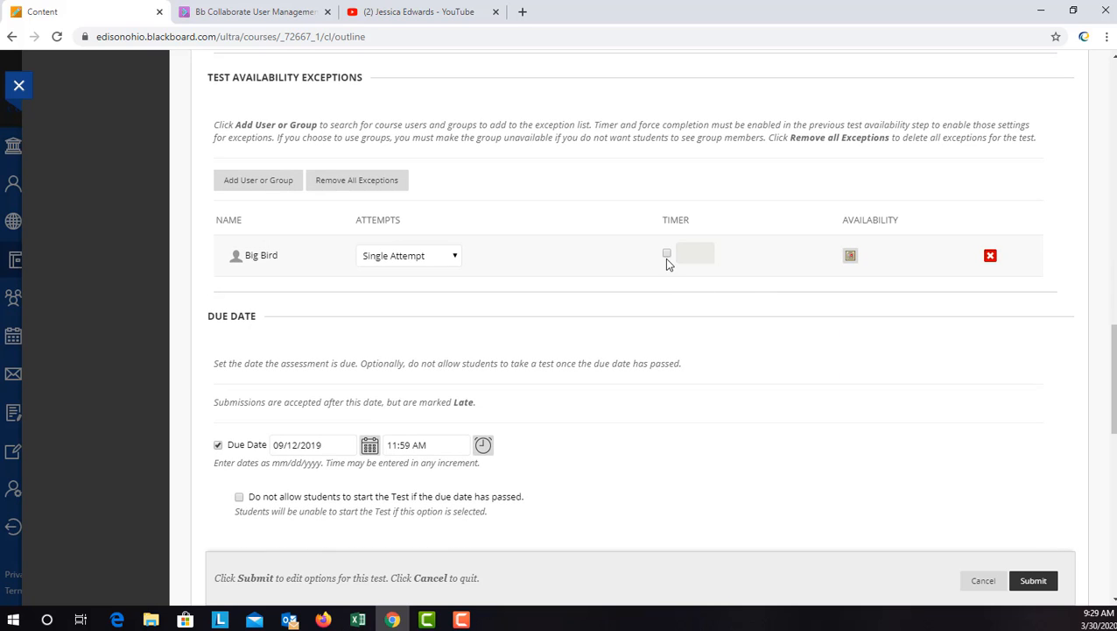
{"action": "left_click", "coordinate": [666, 252]}
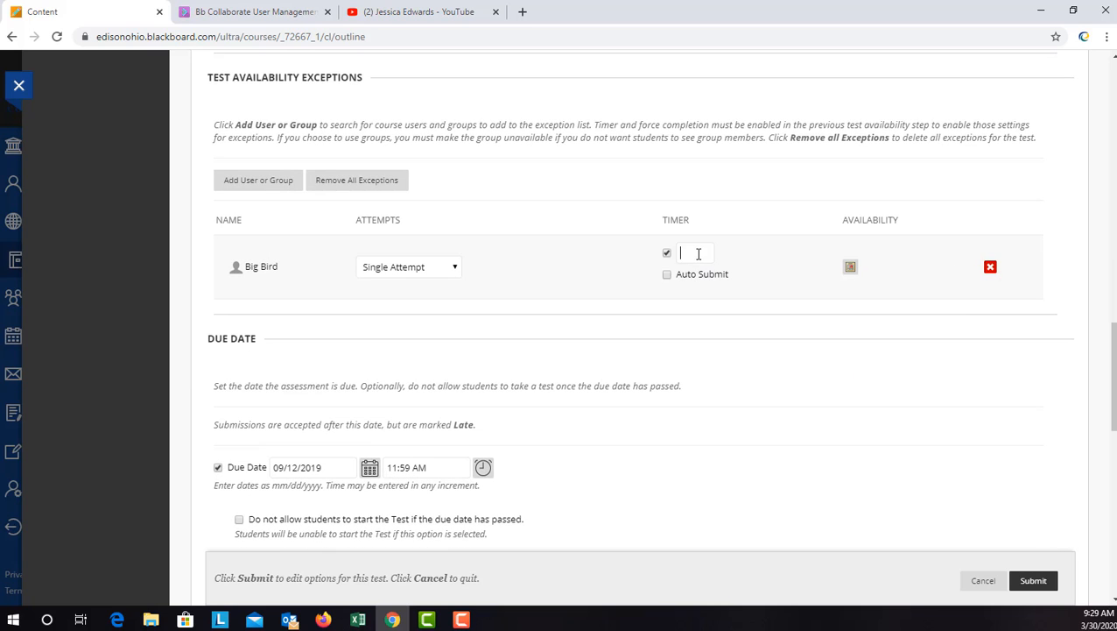
{"action": "type", "text": "75"}
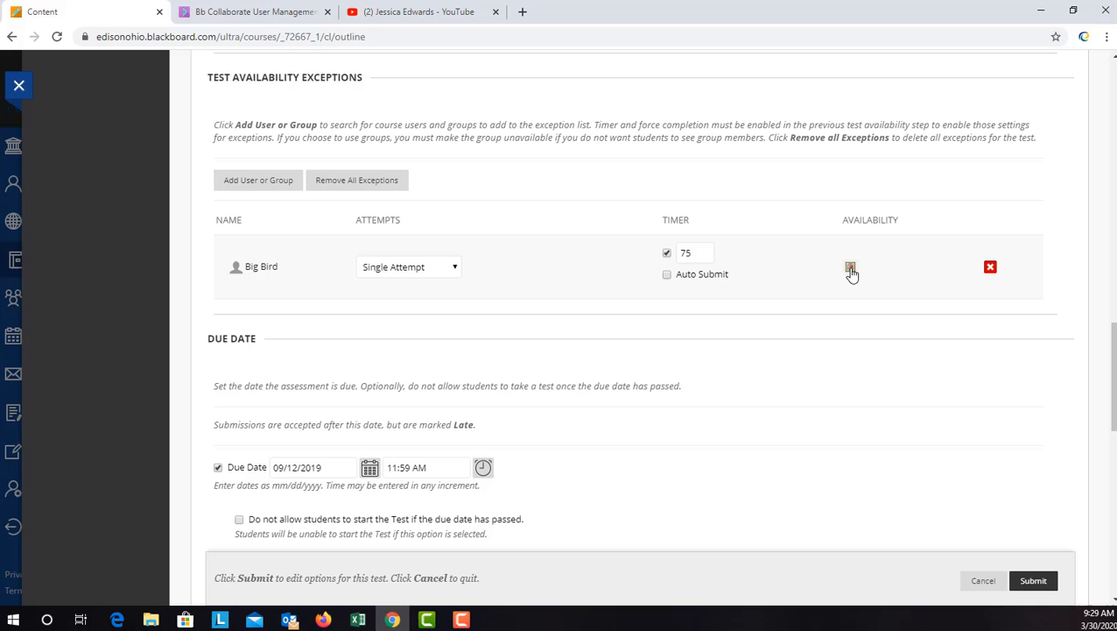
- Set Big Bird's availability window to 03/30/2020 08:30 AM until 11:59 PM and save it
{"action": "left_click", "coordinate": [850, 267]}
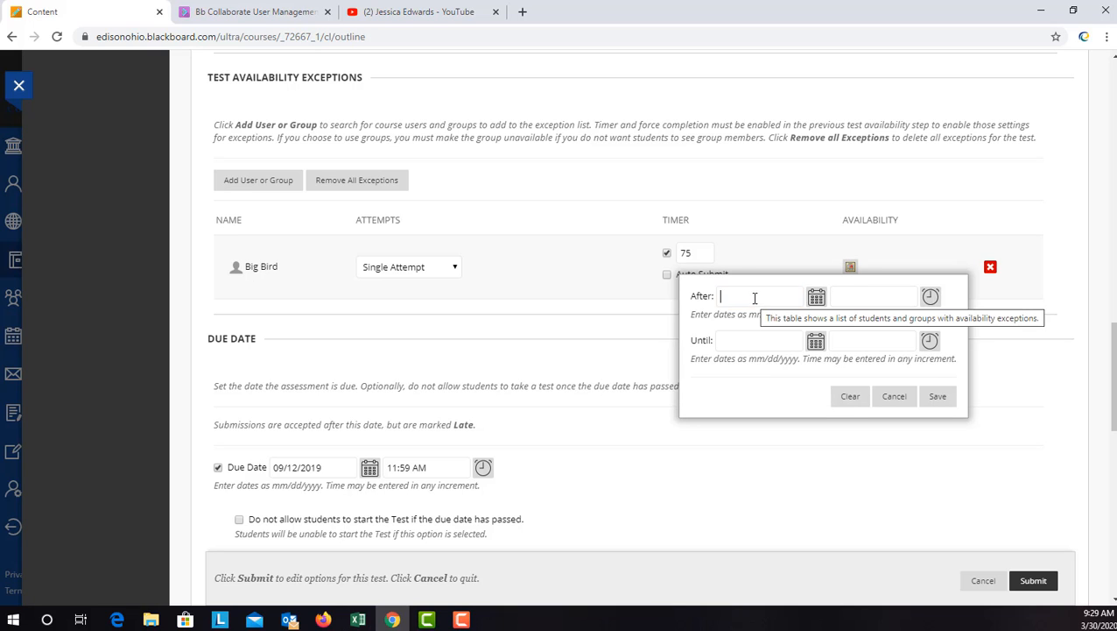
{"action": "left_click", "coordinate": [814, 296]}
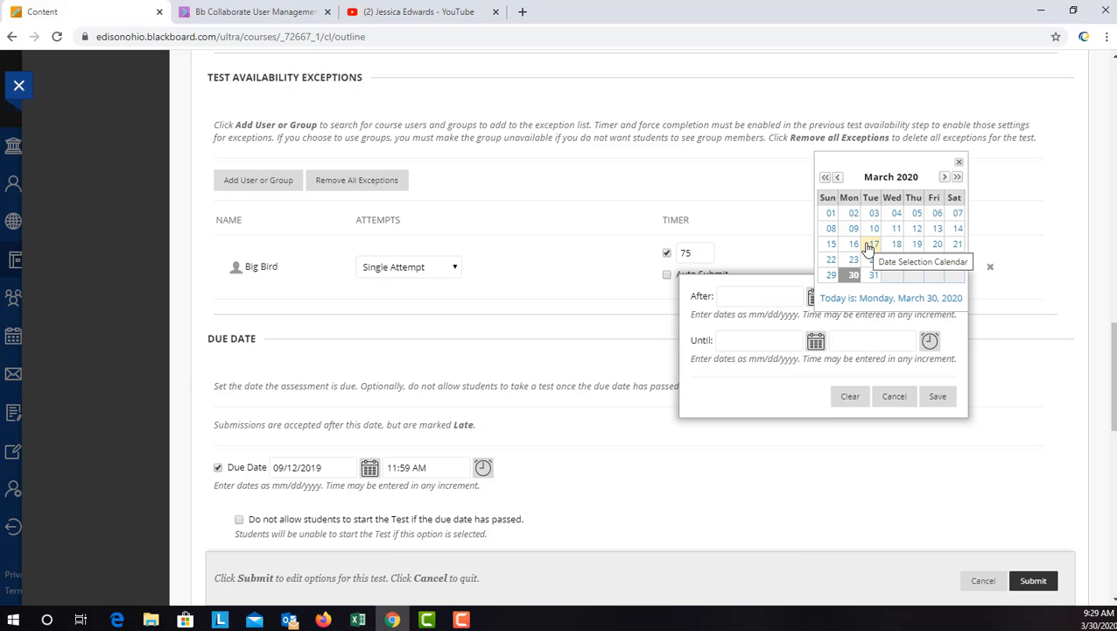
{"action": "left_click", "coordinate": [853, 274]}
{"action": "type", "text": "08:30 AM"}
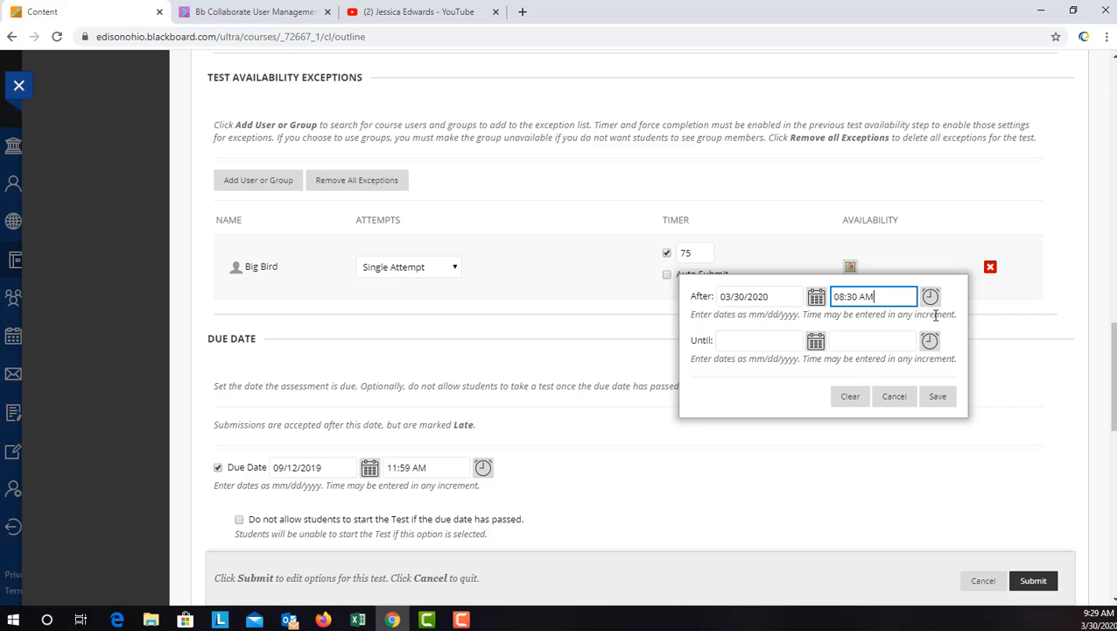
{"action": "left_click", "coordinate": [815, 294]}
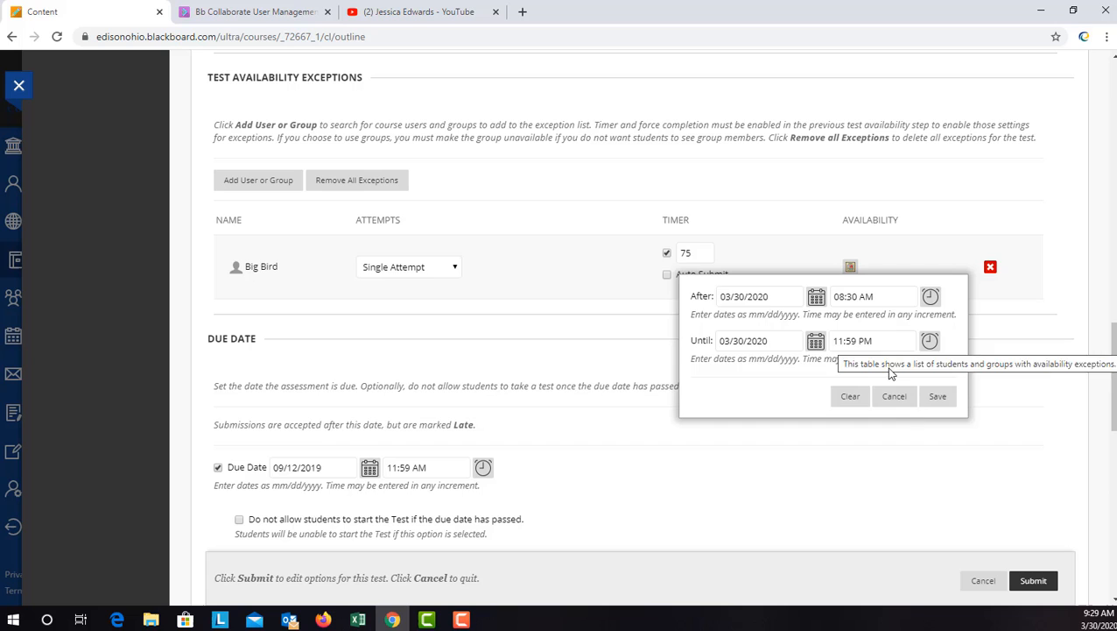
{"action": "left_click", "coordinate": [937, 396]}
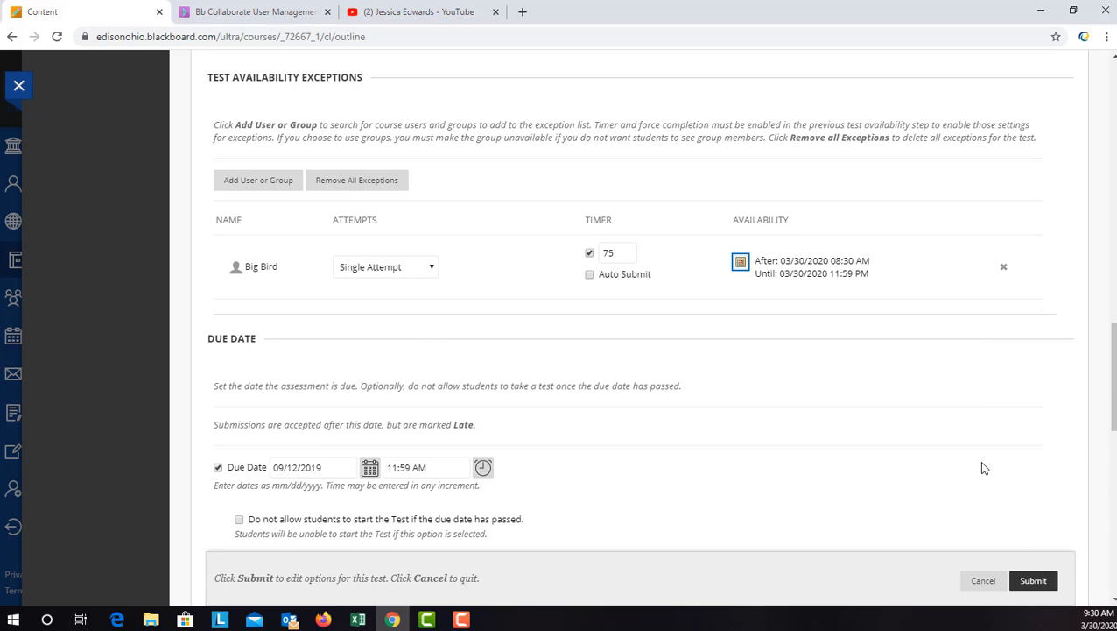